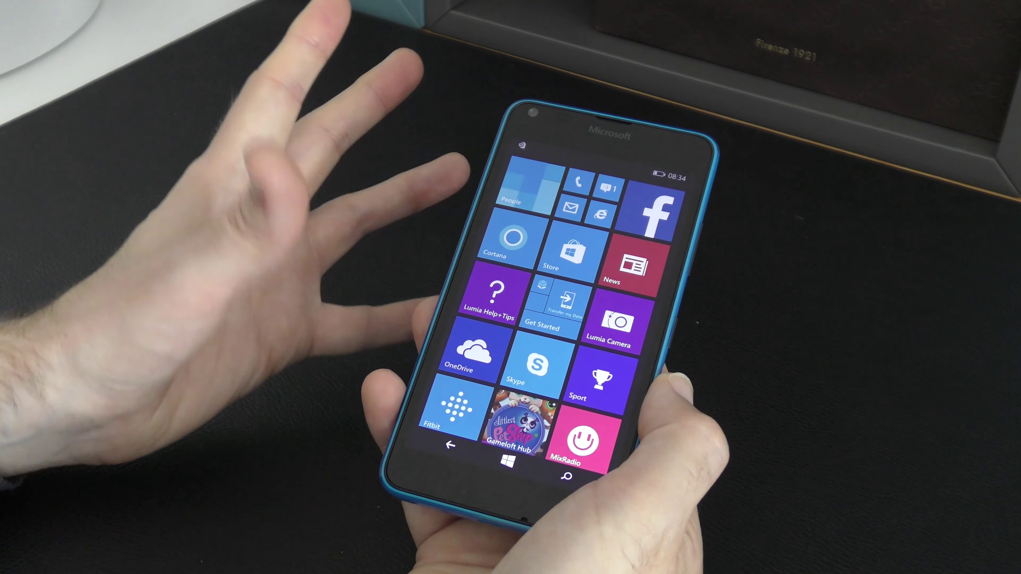
pyautogui.scroll(-3)
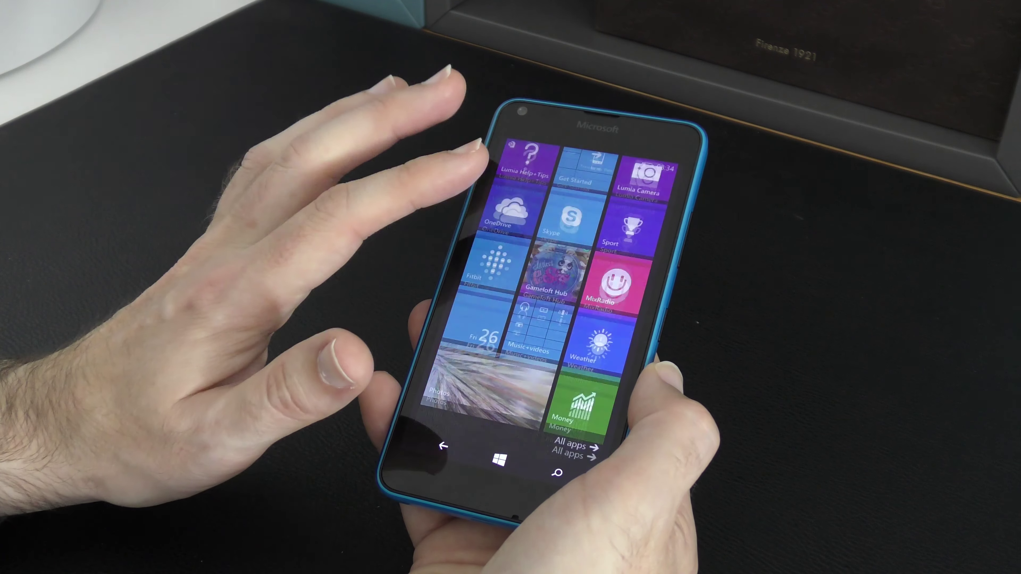